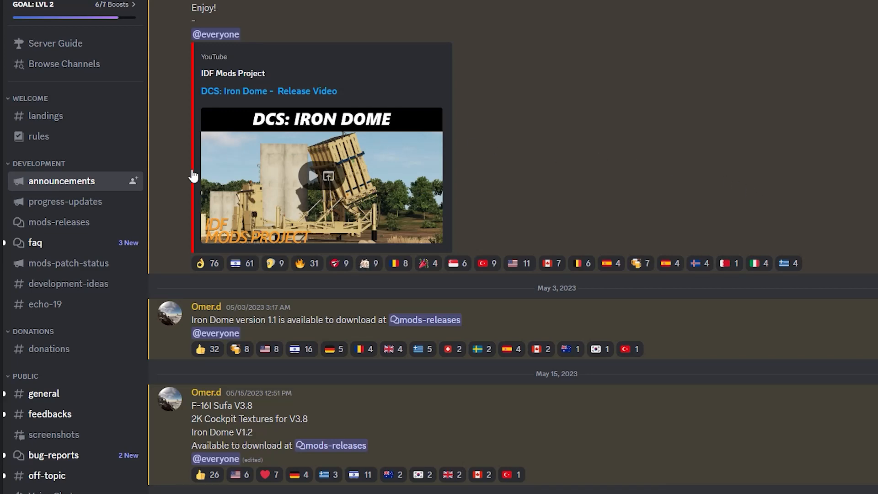
Open the Iron Dome V1.2 post in mods-releases and follow its MediaFire download link.
{"action": "left_click", "coordinate": [58, 222]}
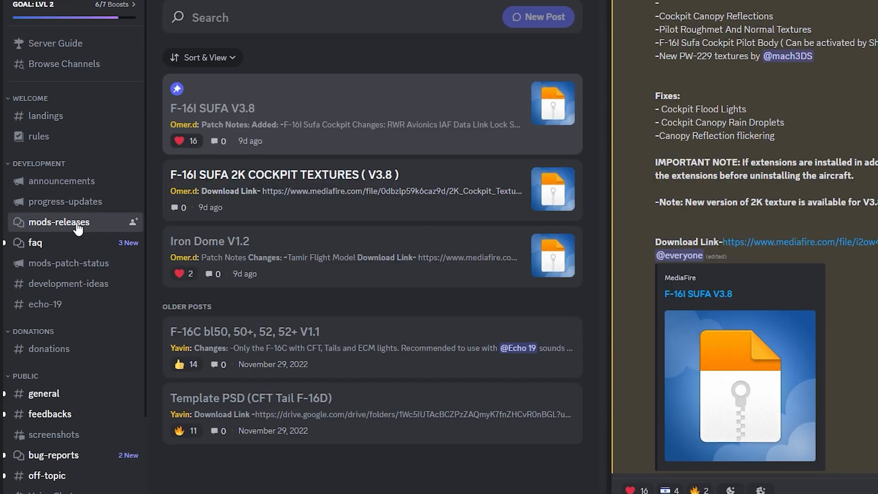
{"action": "mouse_move", "coordinate": [382, 249]}
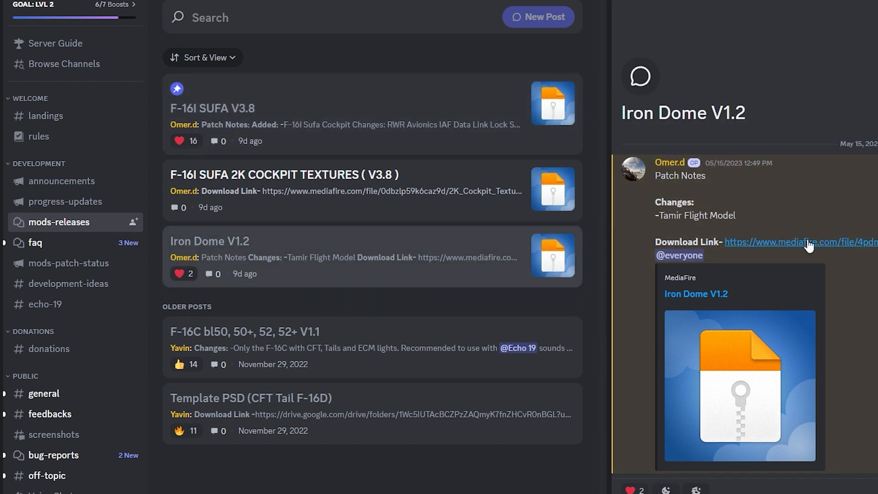
{"action": "mouse_move", "coordinate": [803, 247]}
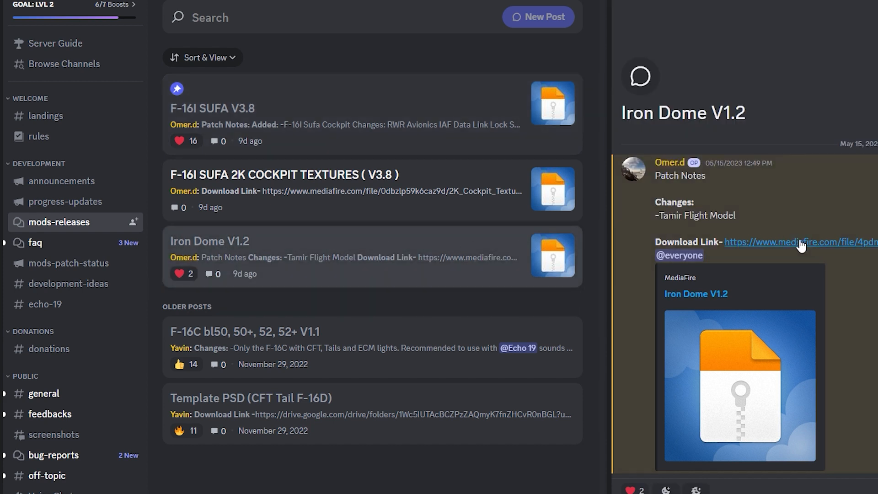
{"action": "left_click", "coordinate": [800, 242]}
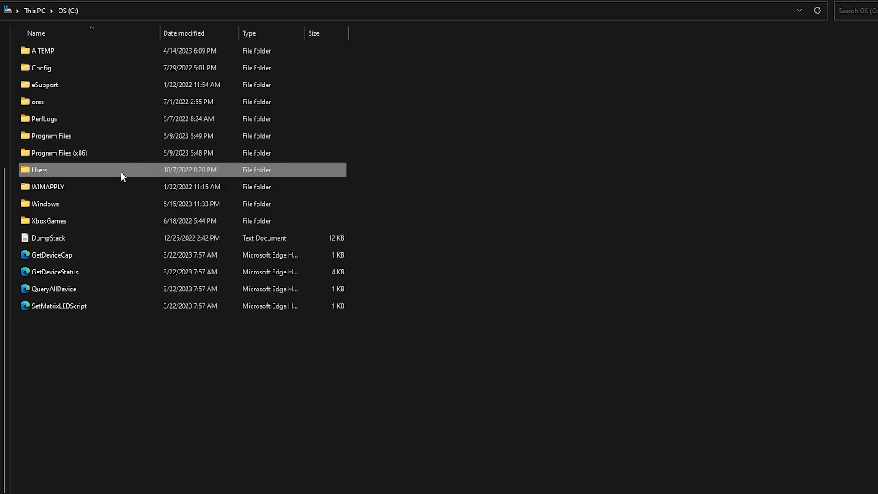
Navigate Users, user folder, Saved Games, DCS.openbeta and Mods into the tech folder.
{"action": "double_click", "coordinate": [39, 170]}
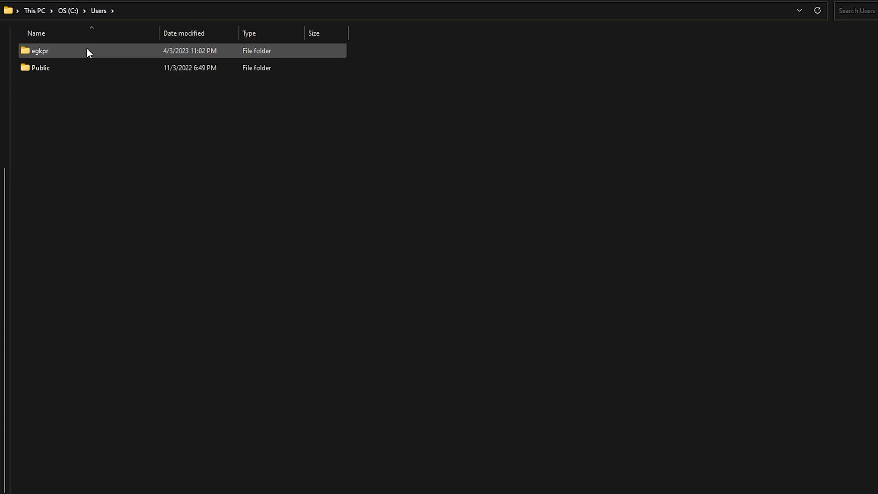
{"action": "double_click", "coordinate": [40, 50]}
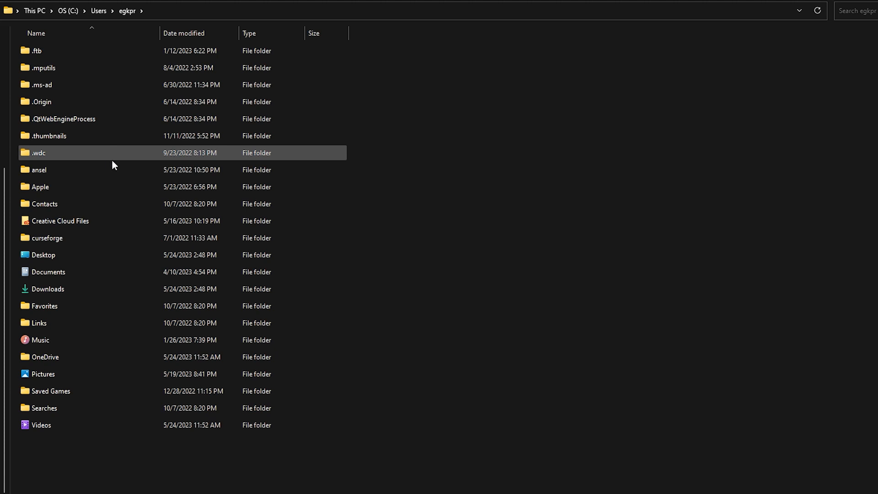
{"action": "double_click", "coordinate": [50, 391]}
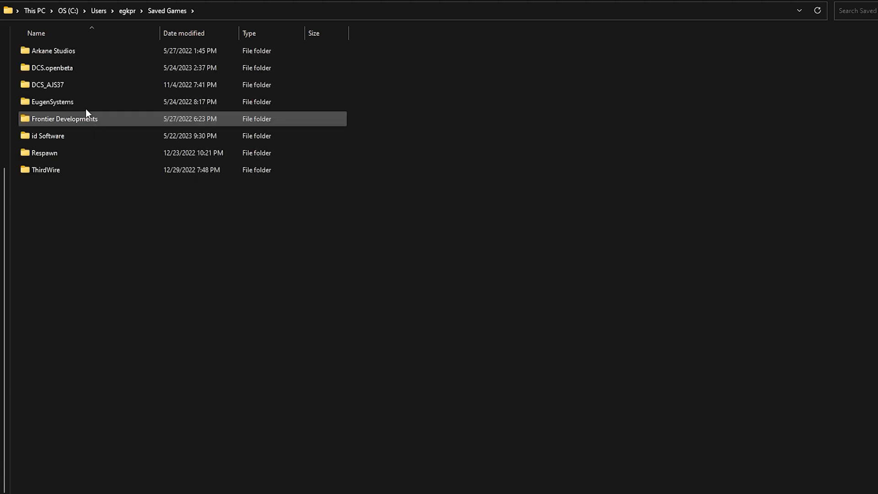
{"action": "double_click", "coordinate": [51, 67]}
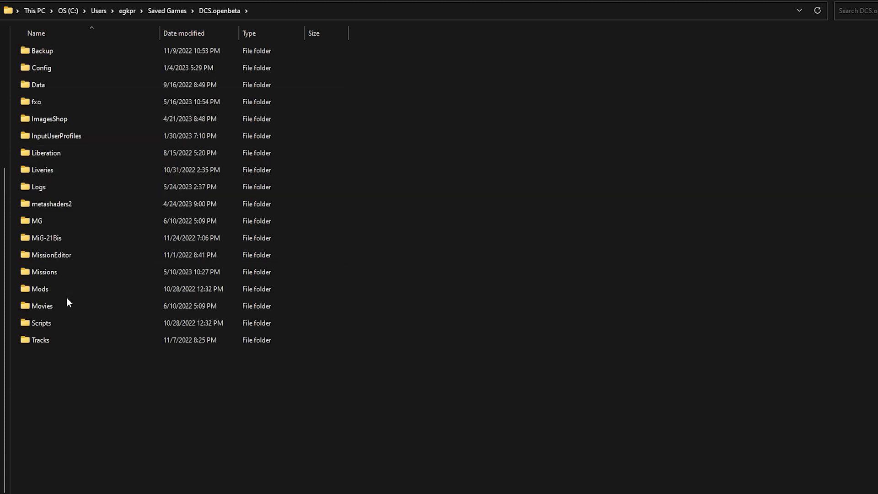
{"action": "left_click", "coordinate": [44, 272]}
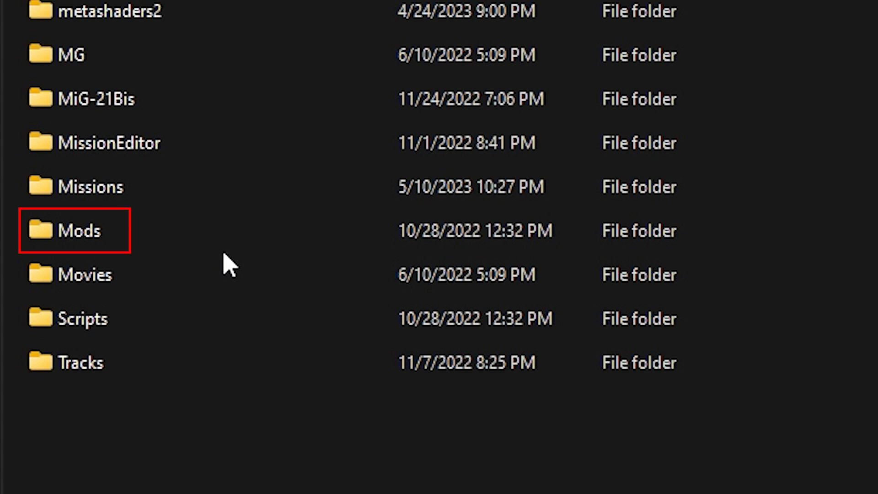
{"action": "double_click", "coordinate": [66, 230]}
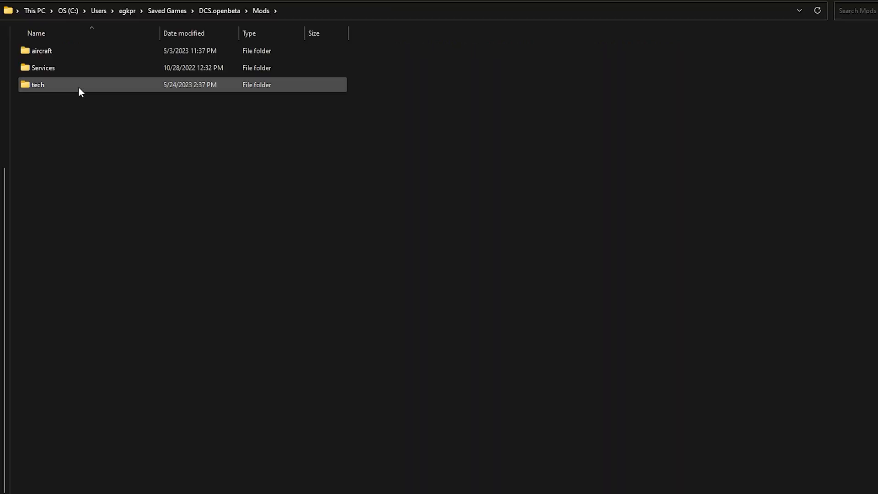
{"action": "double_click", "coordinate": [37, 85]}
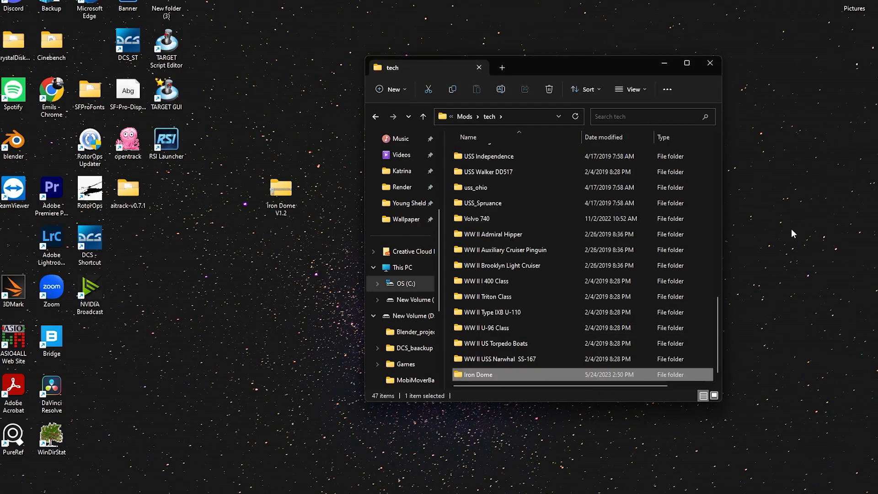
Confirm the Iron Dome folder is in tech and close File Explorer.
{"action": "left_click", "coordinate": [710, 63]}
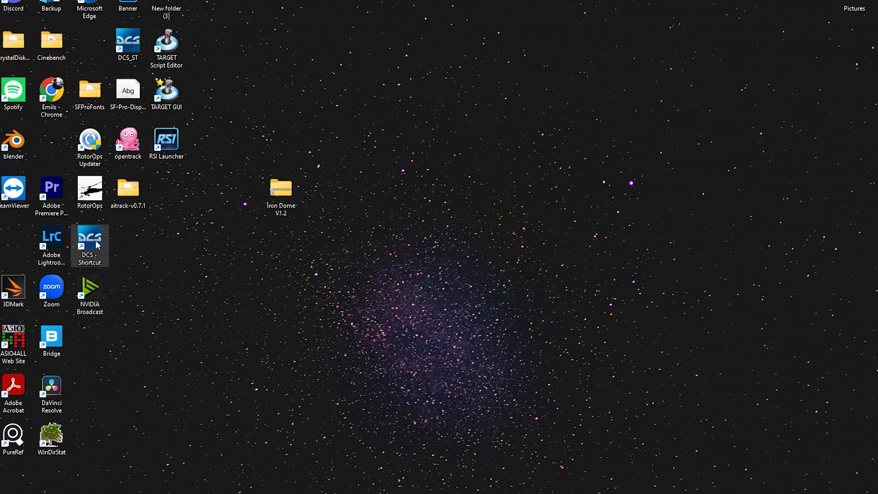
Launch DCS World and set the Mission Editor vehicle group category to Air Defence.
{"action": "double_click", "coordinate": [89, 236]}
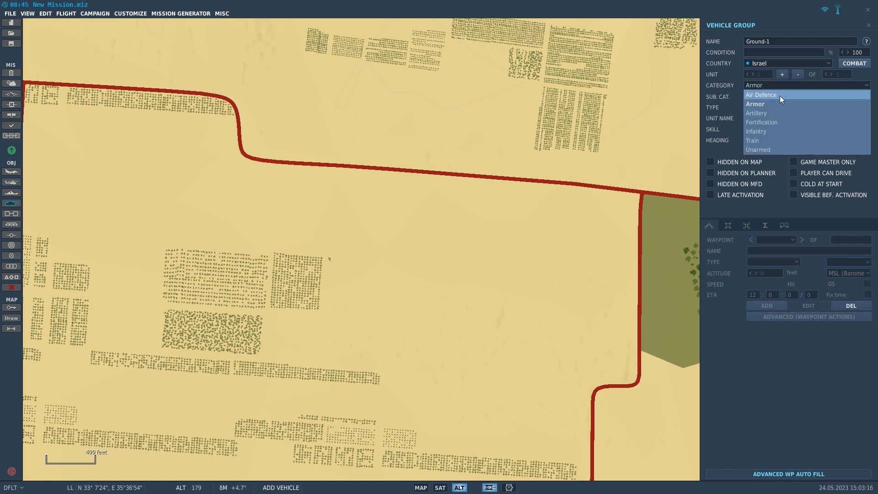
{"action": "left_click", "coordinate": [761, 95]}
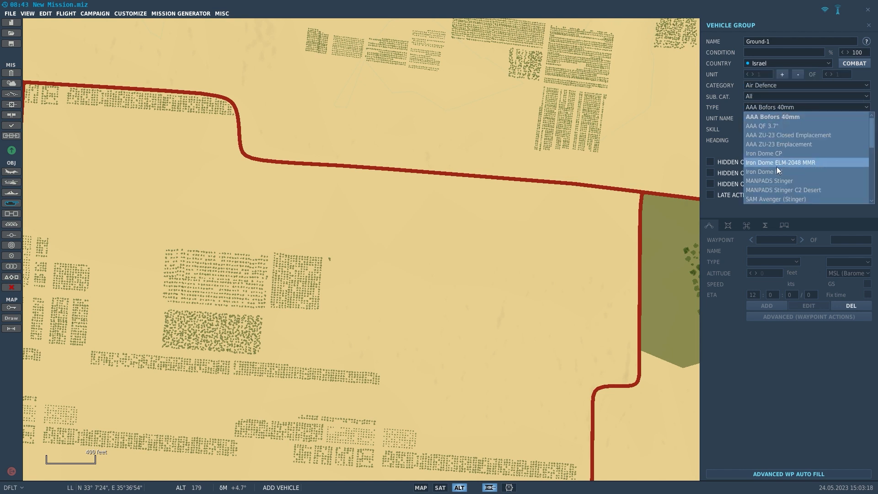